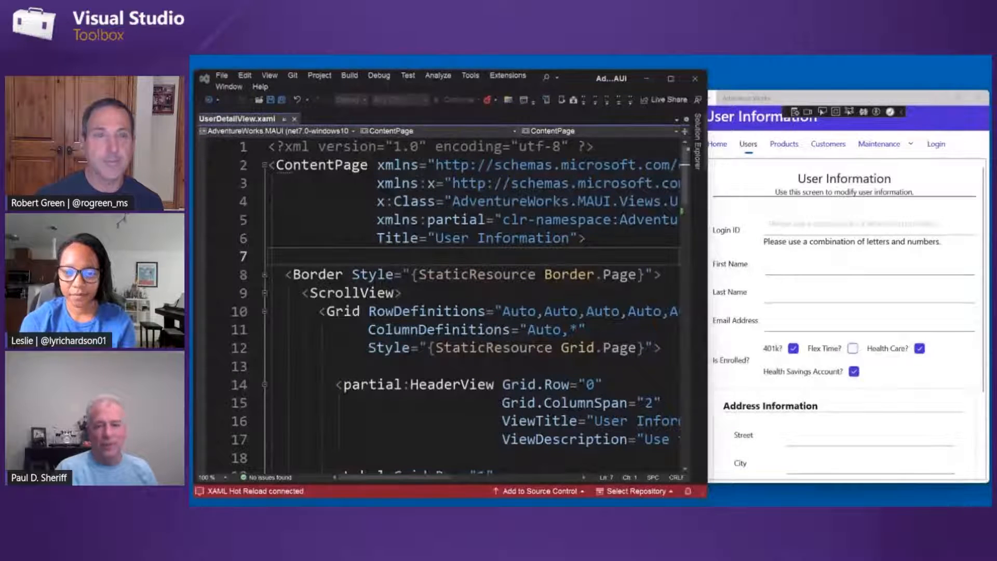
Add an Auto row, a 'Still Employed?' label and a Switch in grid row 6
left_click(446, 347)
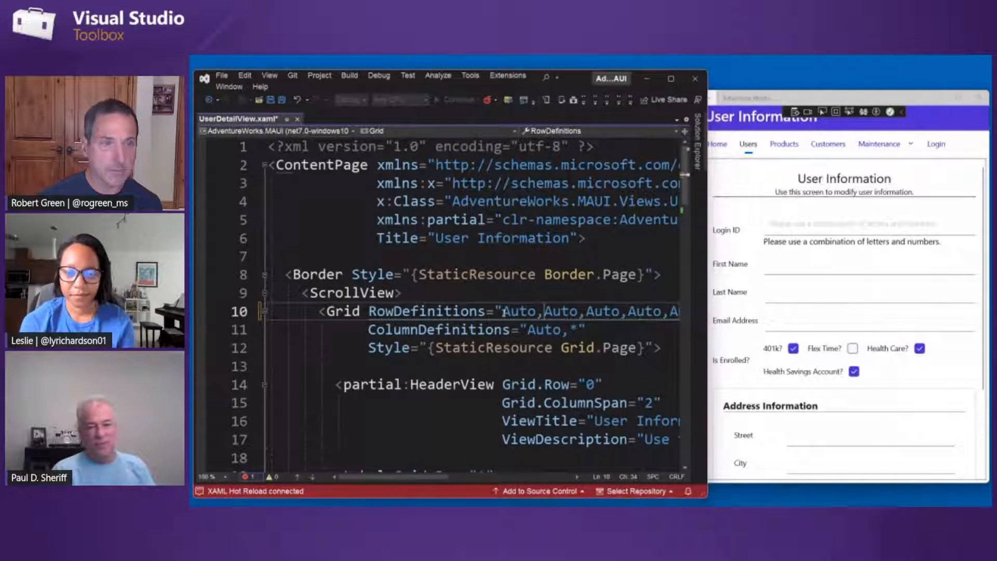
scroll("down", 3)
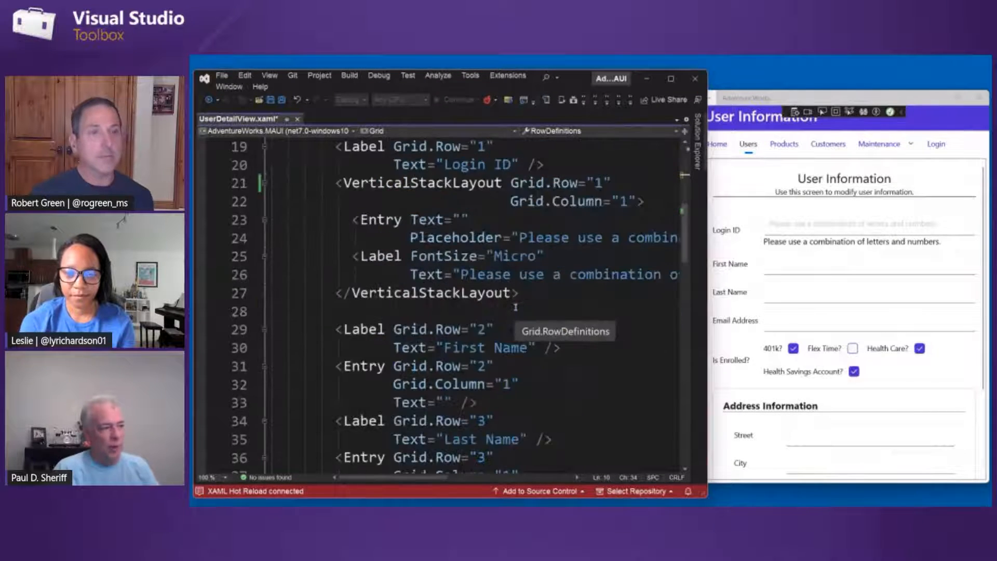
scroll("down", 3)
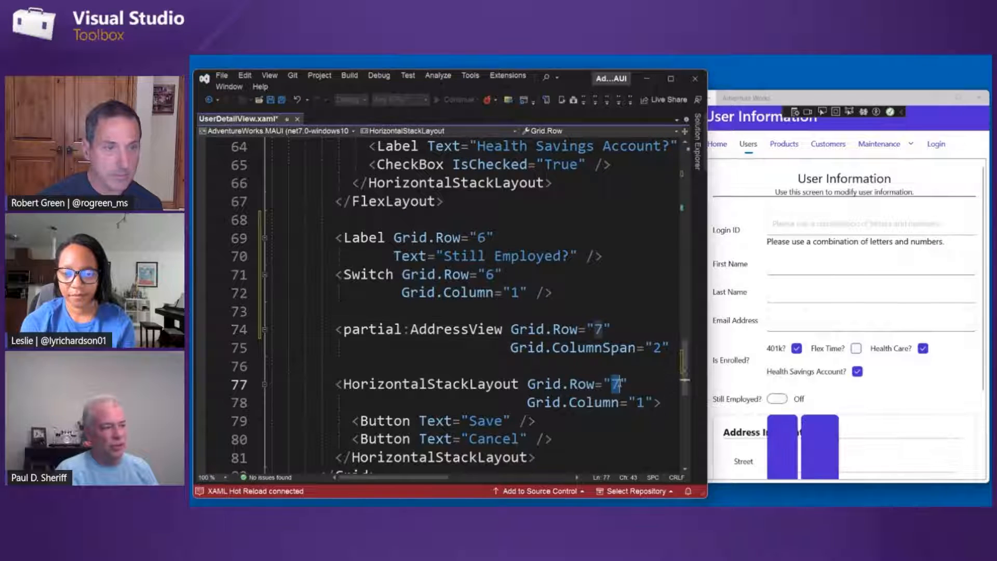
Move the Save/Cancel button stack to Grid.Row 8, then toggle the Still Employed? switch repeatedly
type("8")
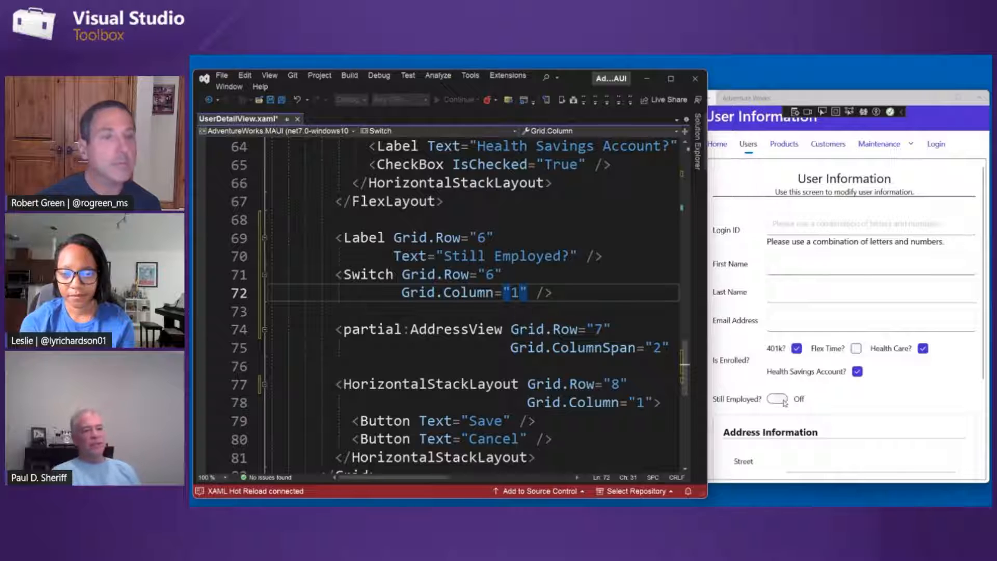
left_click(776, 399)
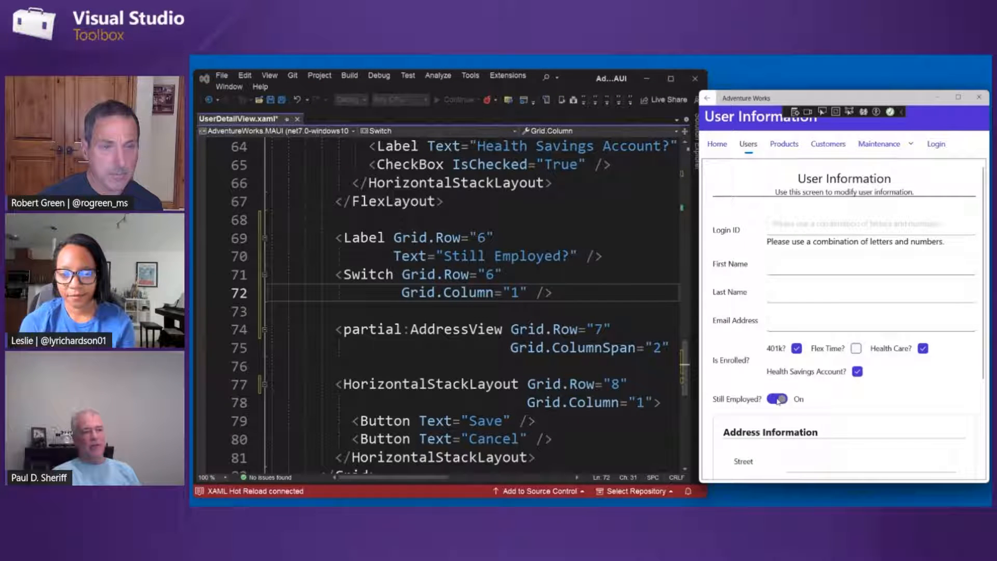
left_click(776, 399)
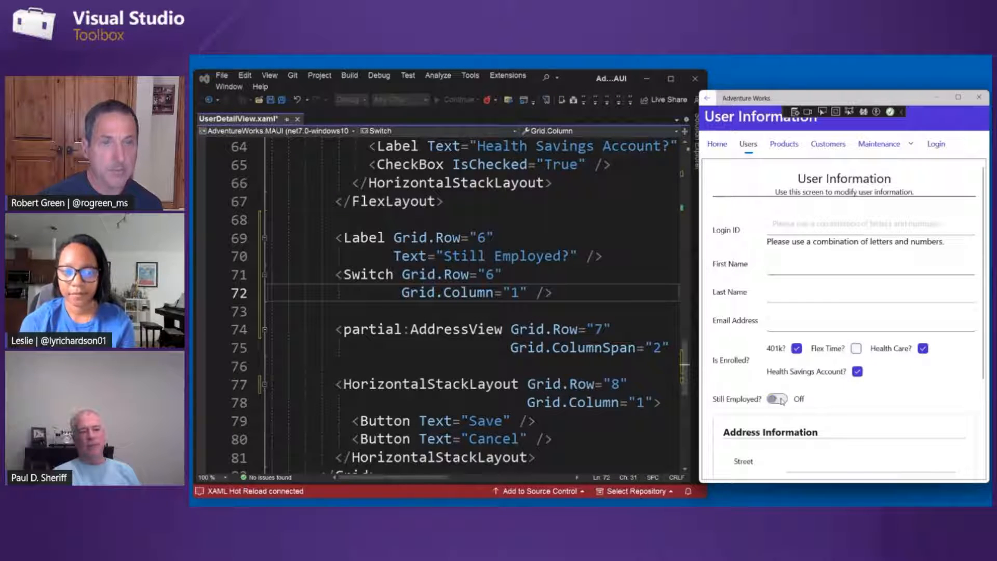
left_click(776, 399)
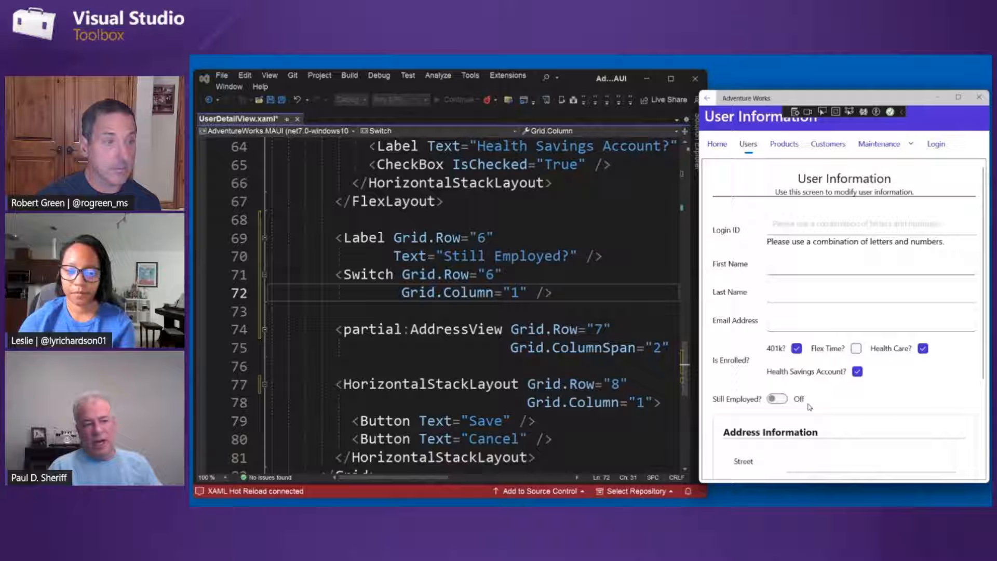
left_click(779, 399)
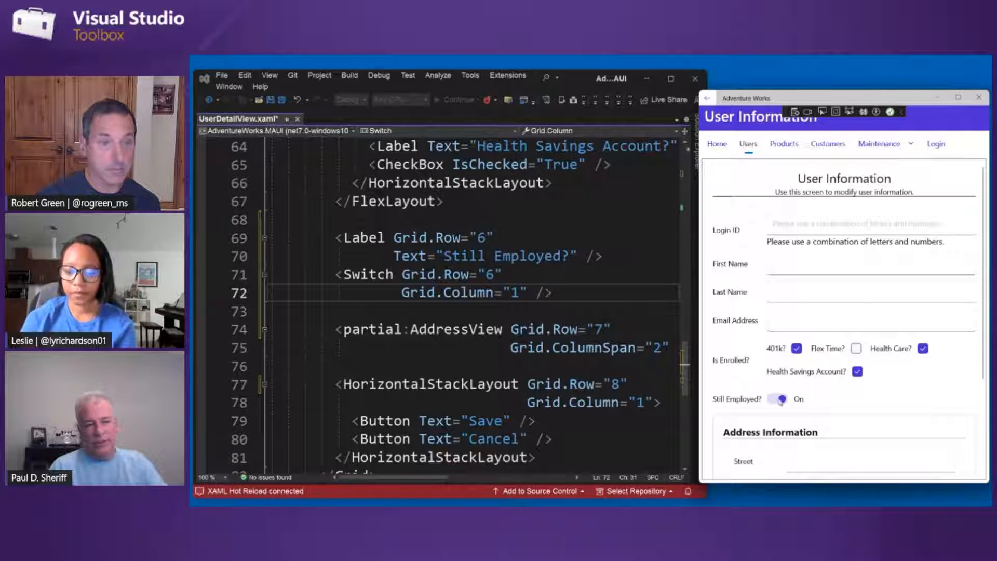
left_click(780, 399)
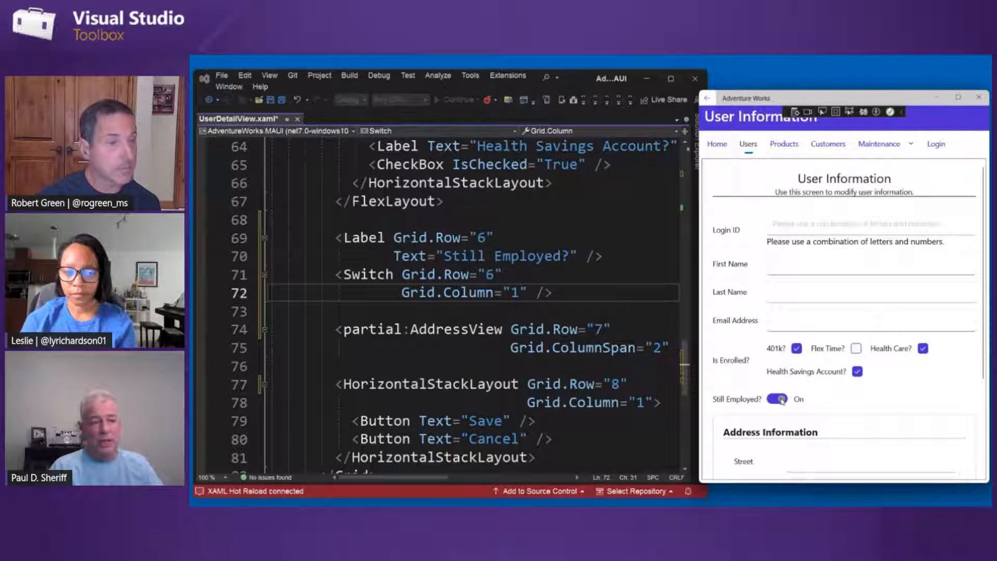
left_click(776, 399)
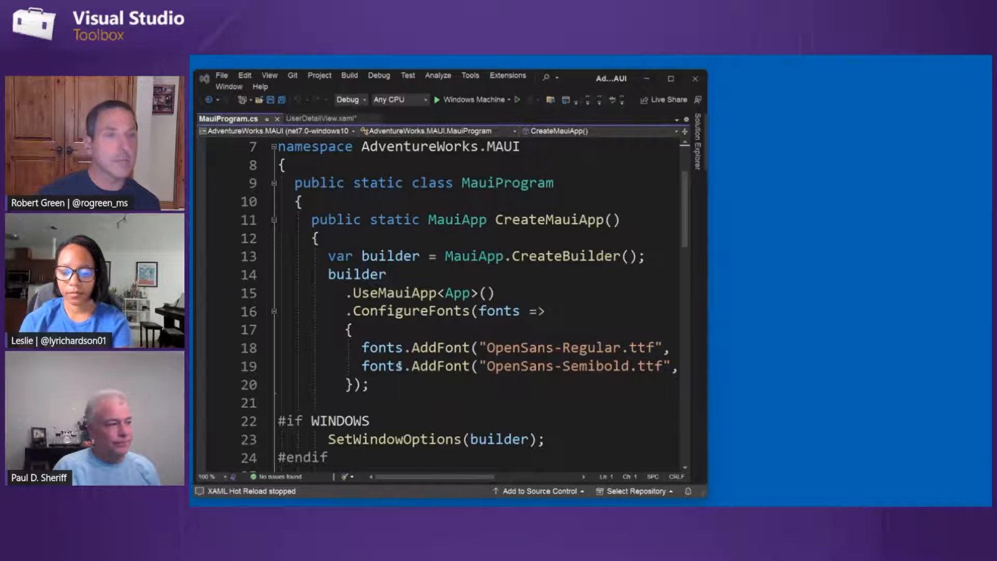
Scroll through CreateMauiApp in MauiProgram.cs
scroll("down", 3)
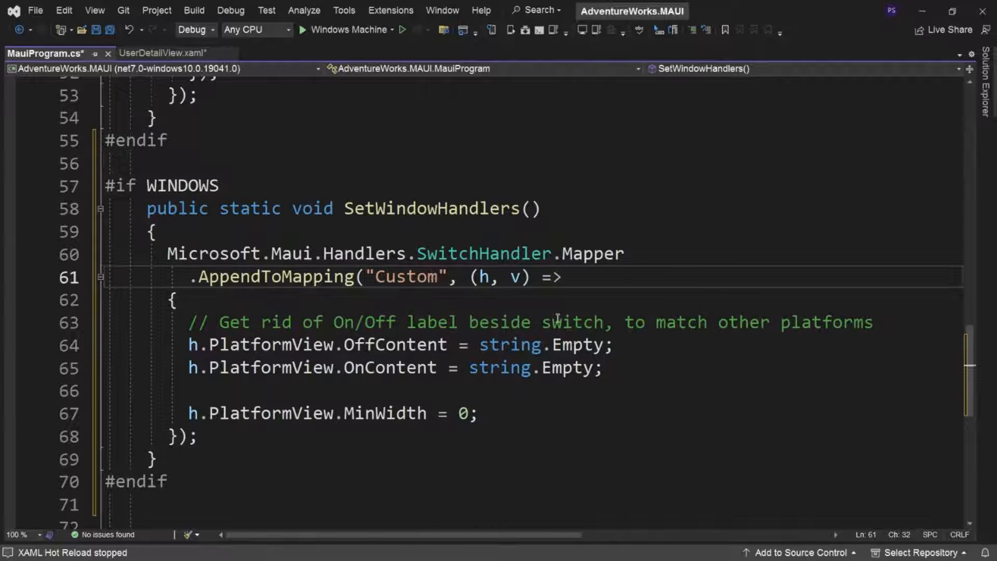
type("Switch")
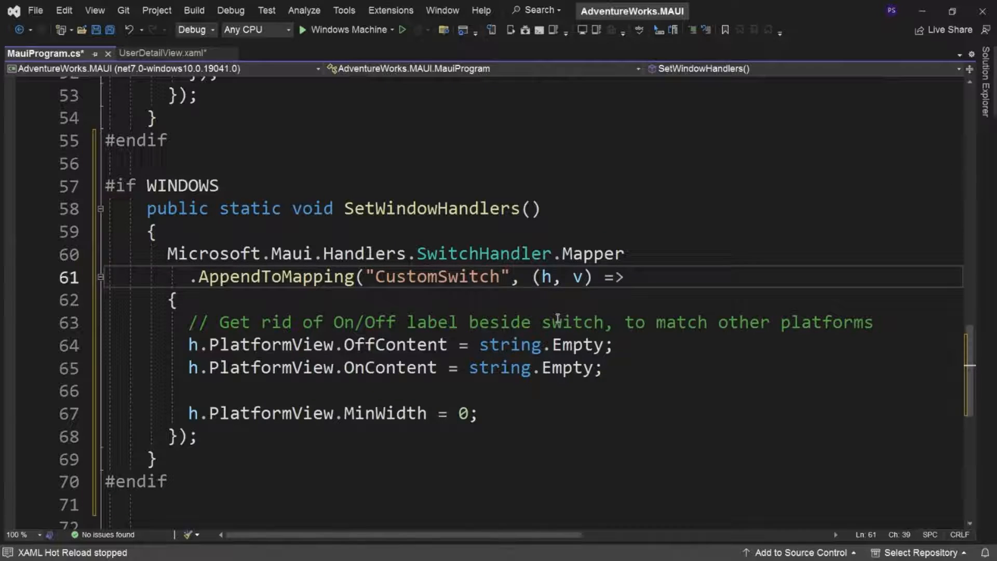
key("Backspace")
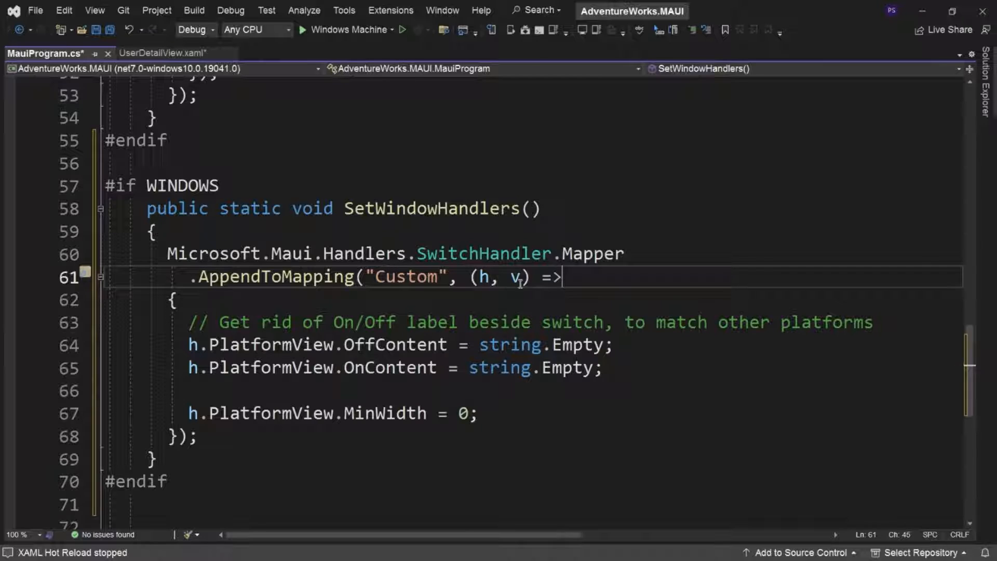
mouse_move(484, 253)
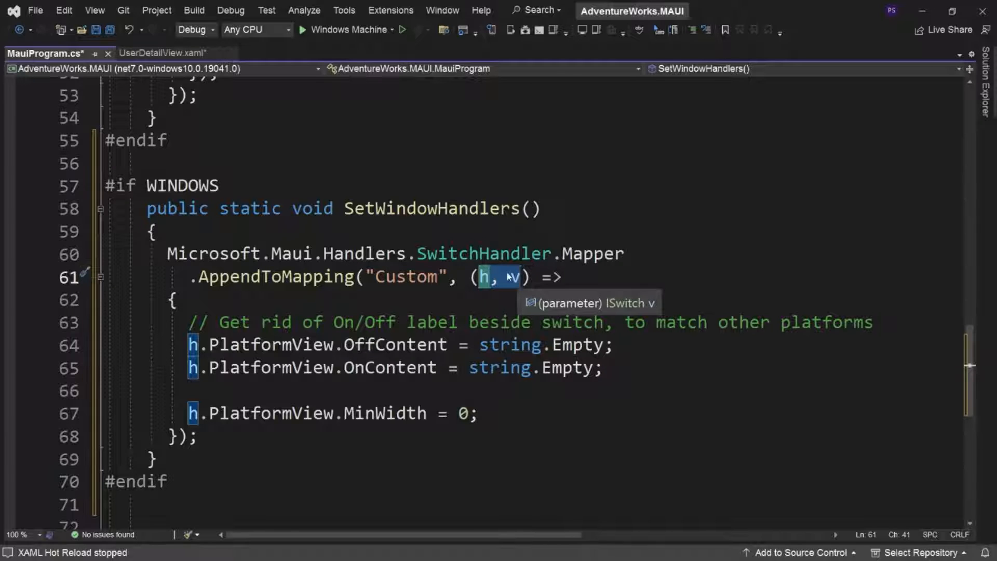
double_click(394, 344)
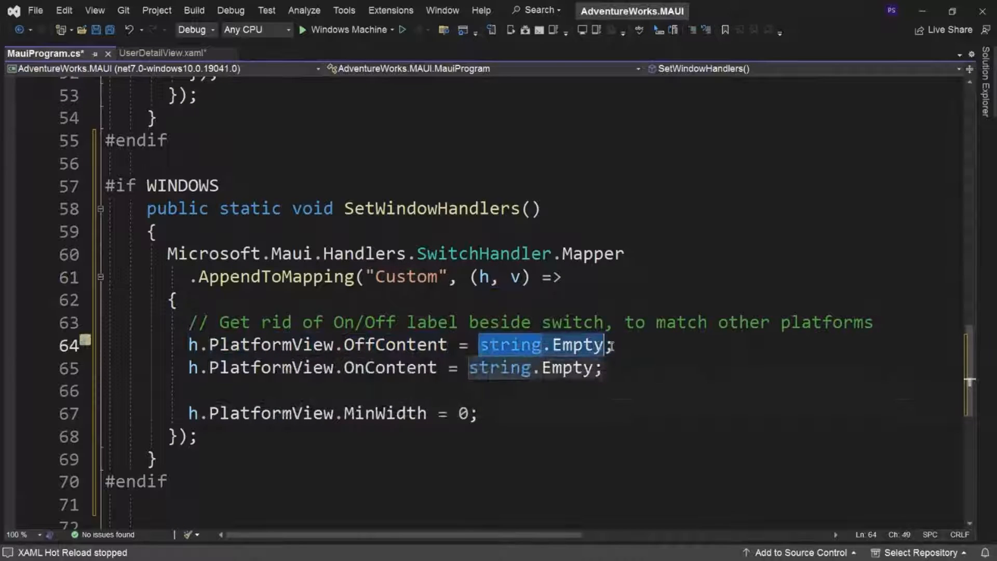
type("\"Off\"")
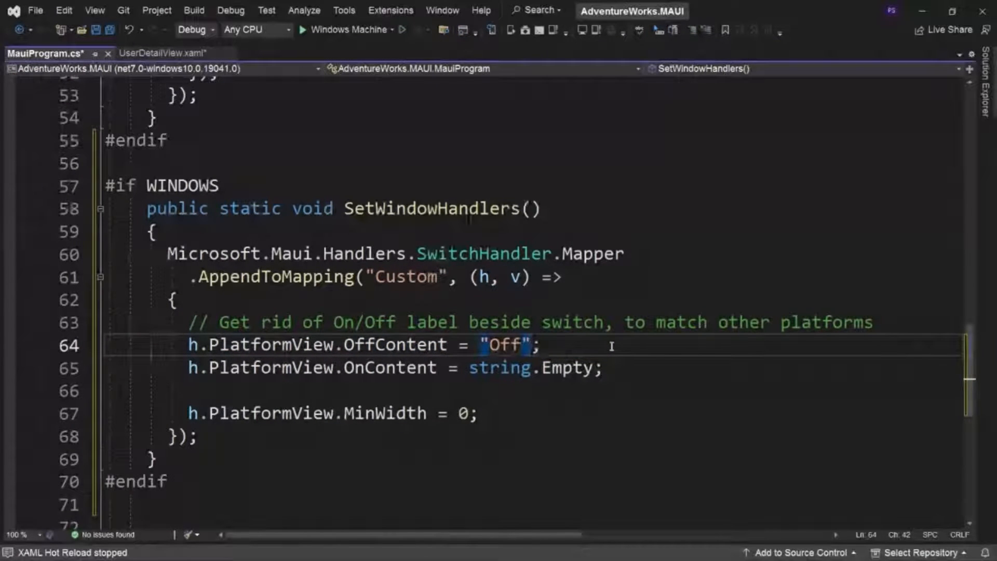
type("string.Empty")
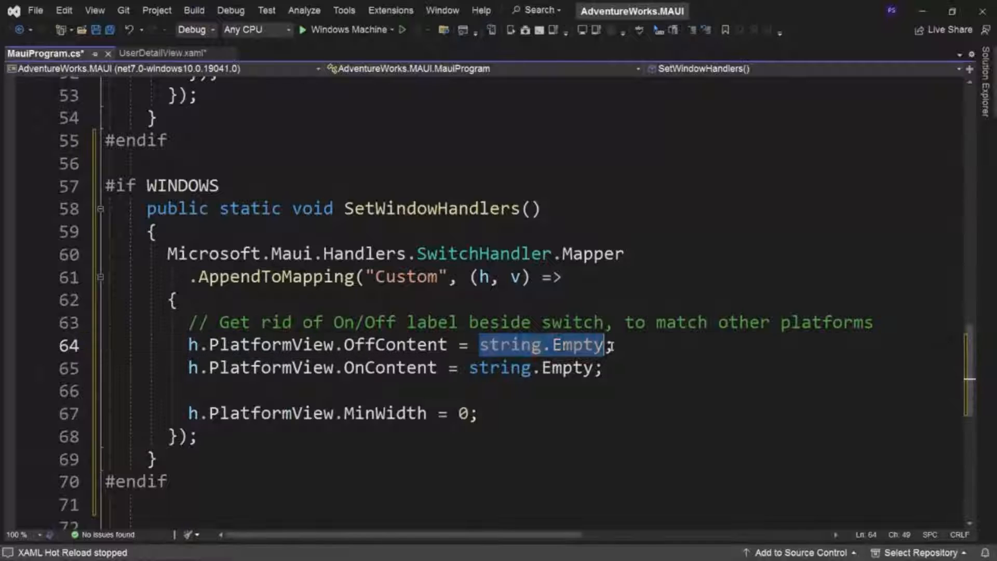
double_click(567, 368)
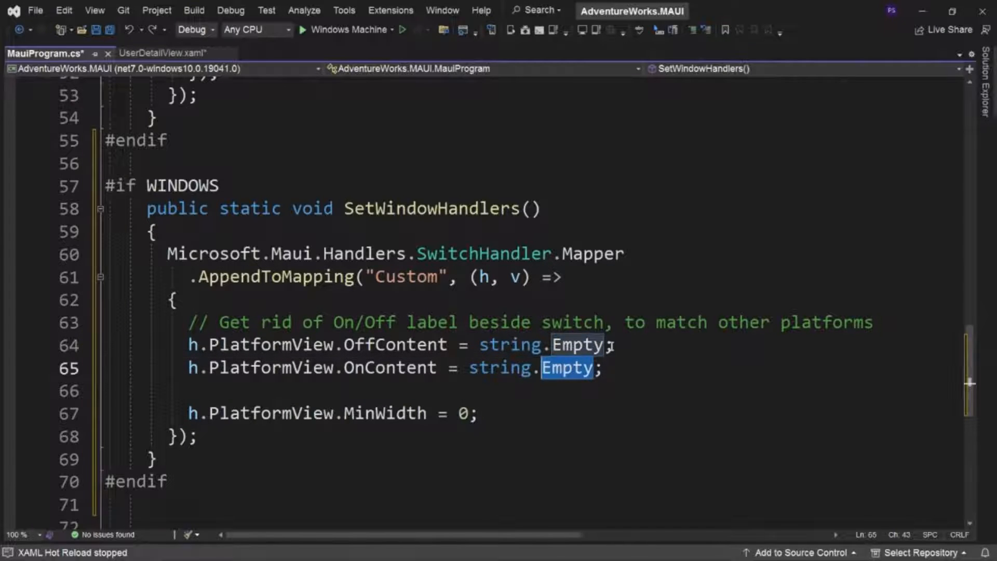
type("\":\"")
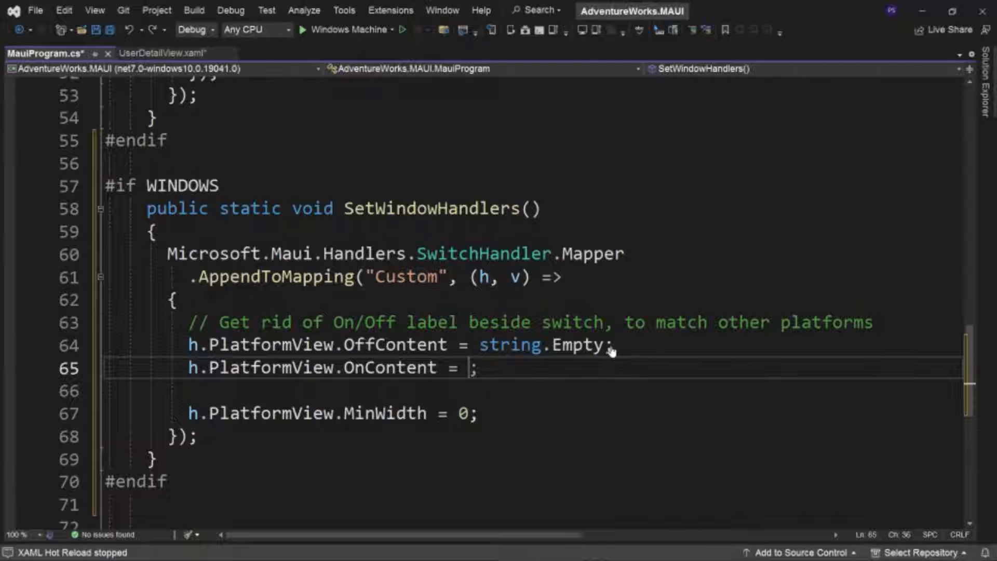
type("string.Empty")
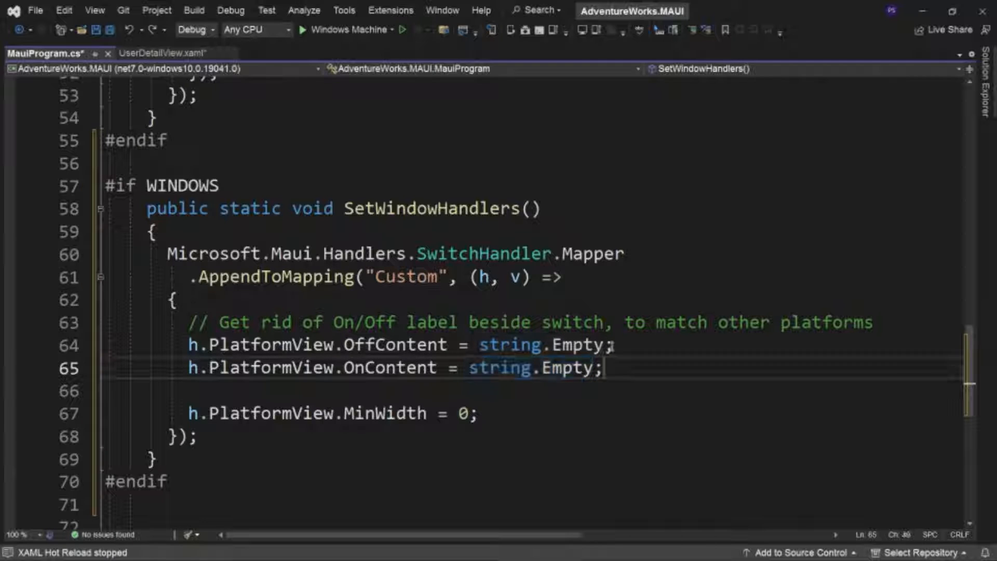
left_click(254, 413)
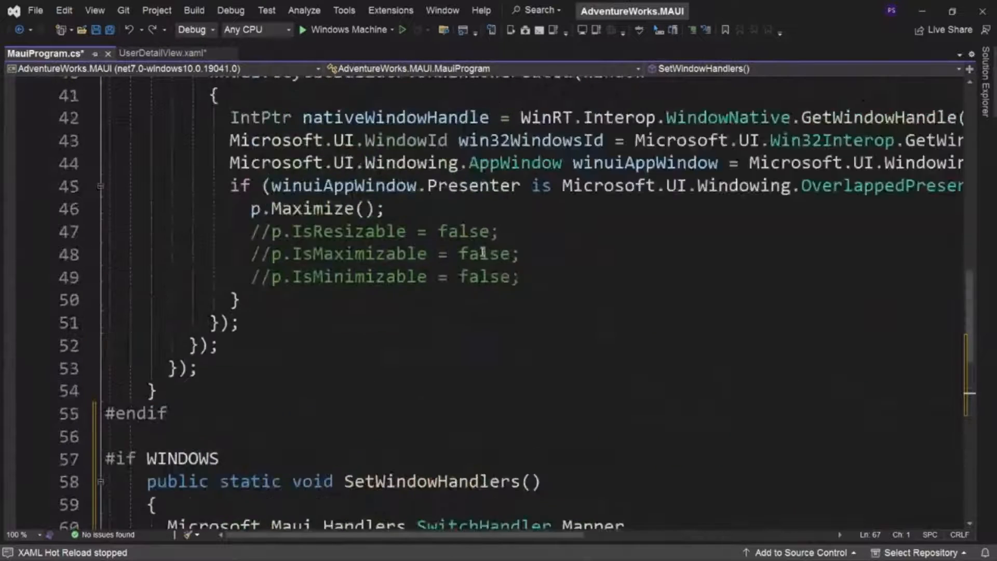
Add SetWindowHandlers(); under #if WINDOWS and comment out SetWindowOptions(builder) with //
scroll("up", 3)
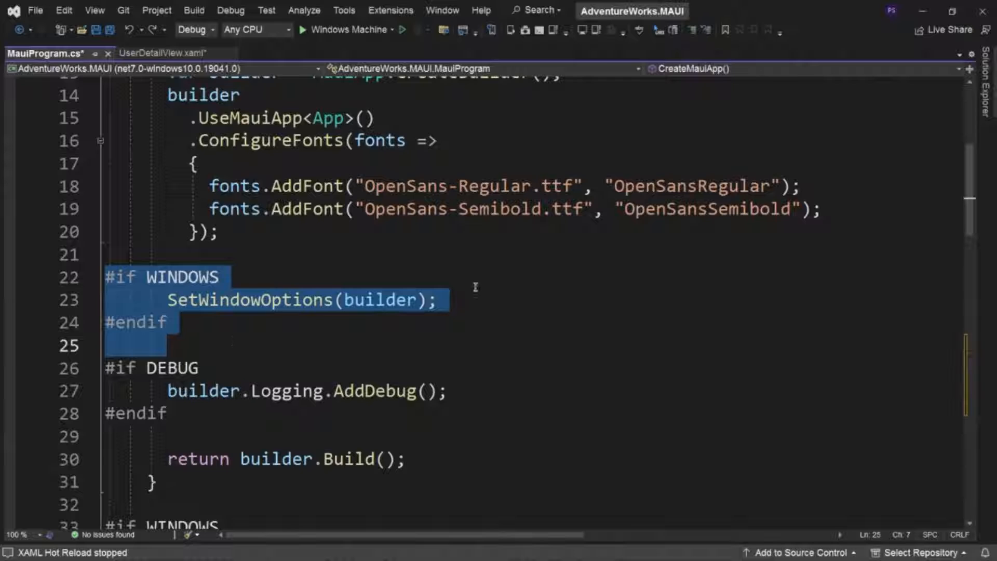
type("Set")
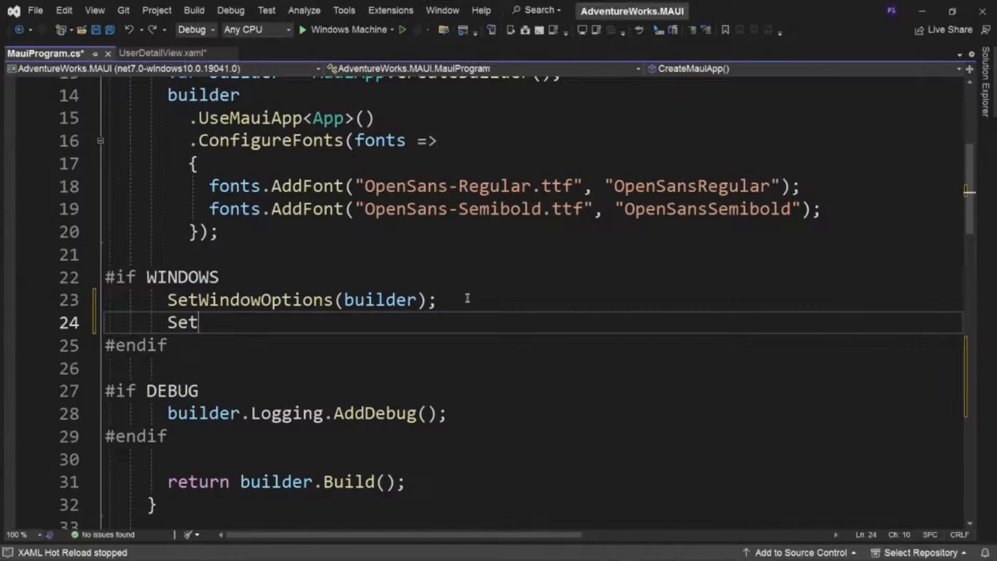
type("WindowHandlers")
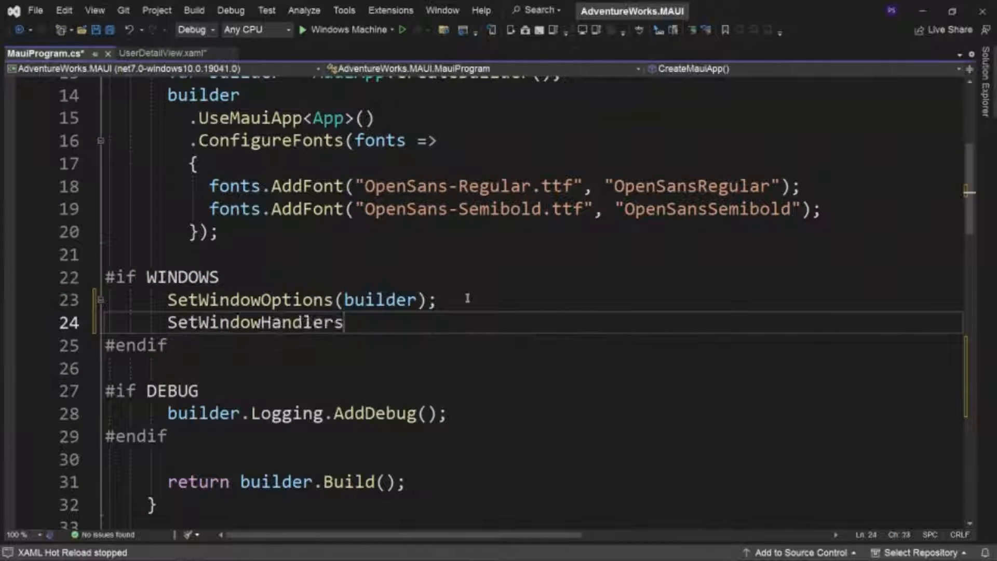
type("()")
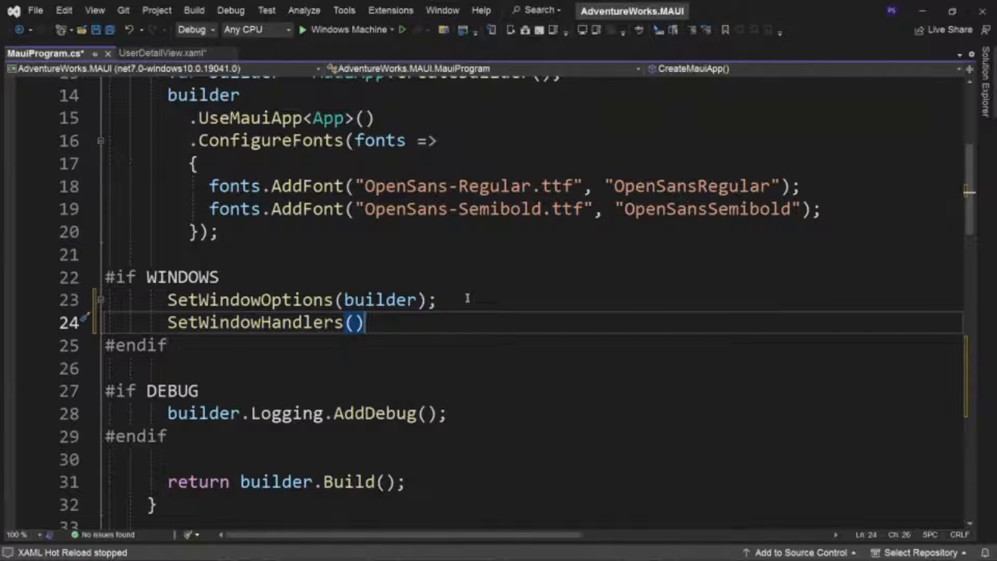
type(";")
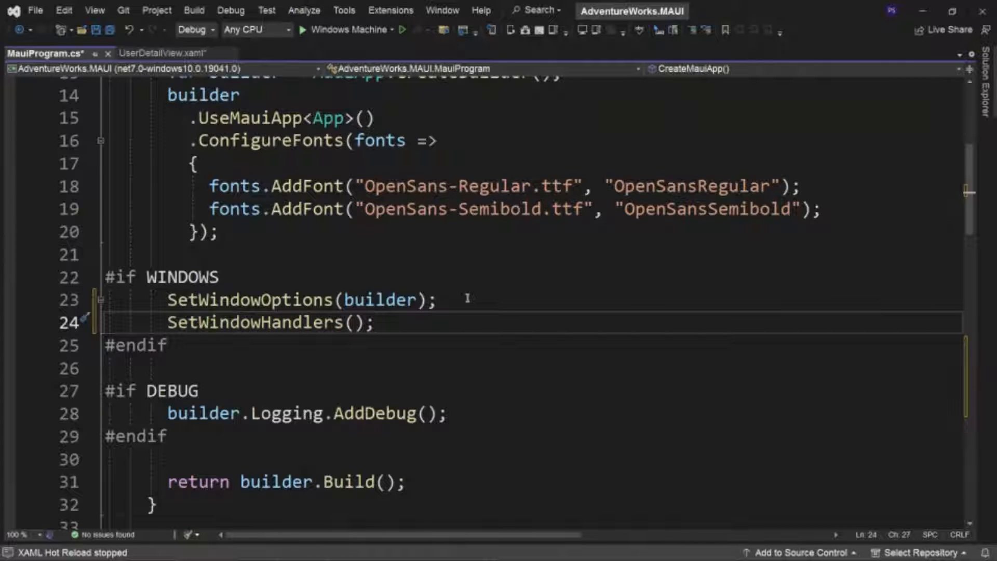
left_click(168, 300)
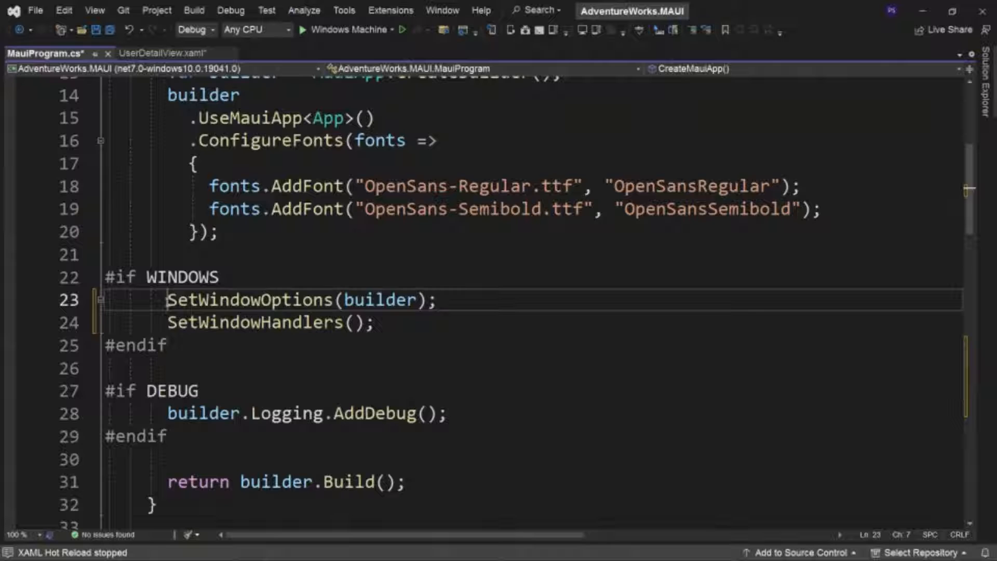
type("//")
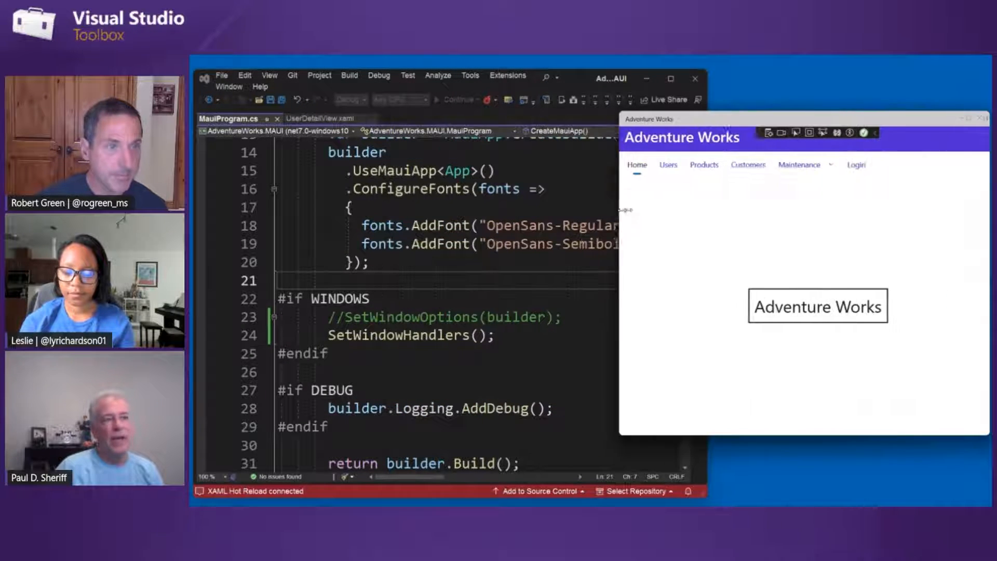
Open Users > Navigate to Detail and toggle the Still Employed? switch off and on
left_click(667, 164)
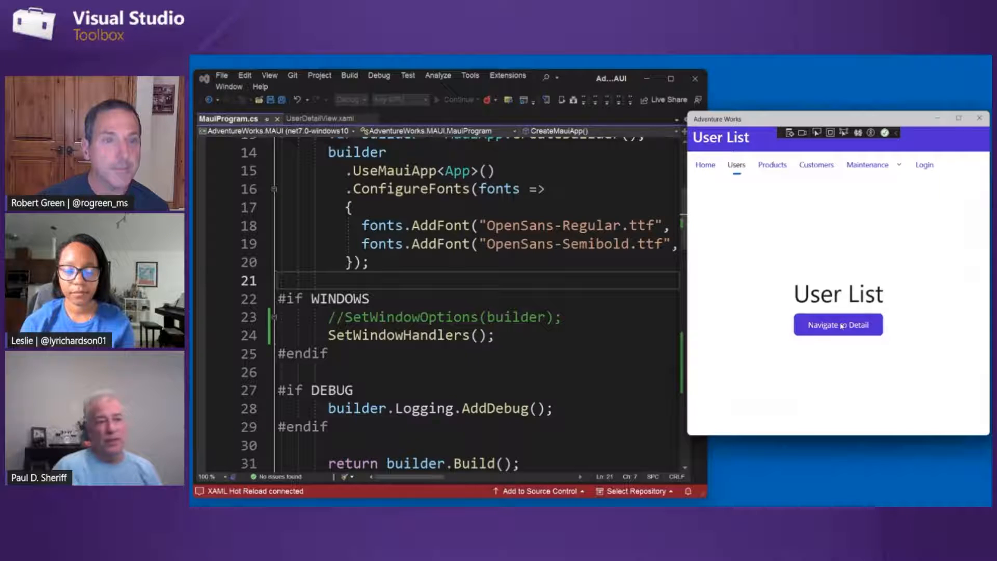
left_click(838, 325)
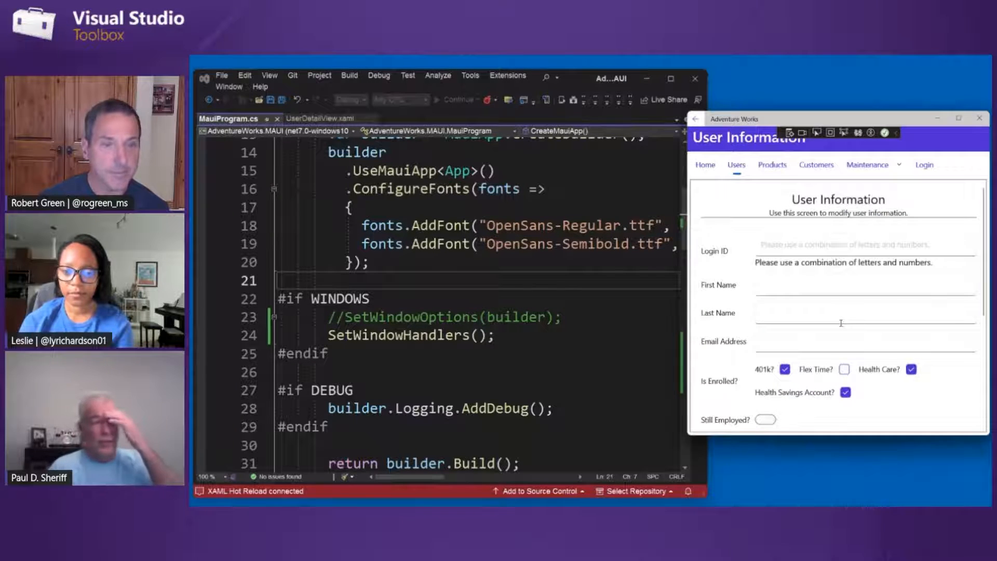
scroll("down", 3)
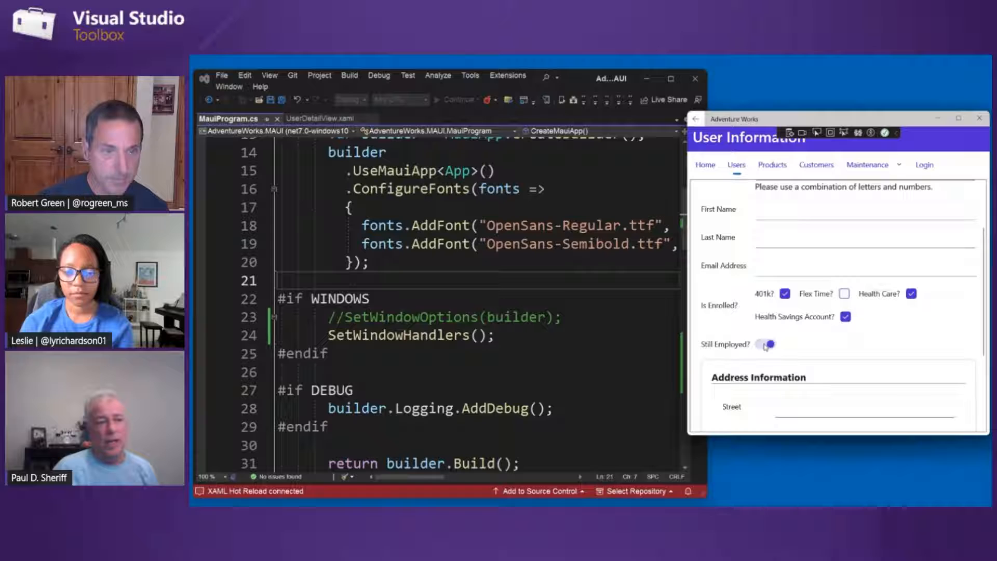
left_click(766, 344)
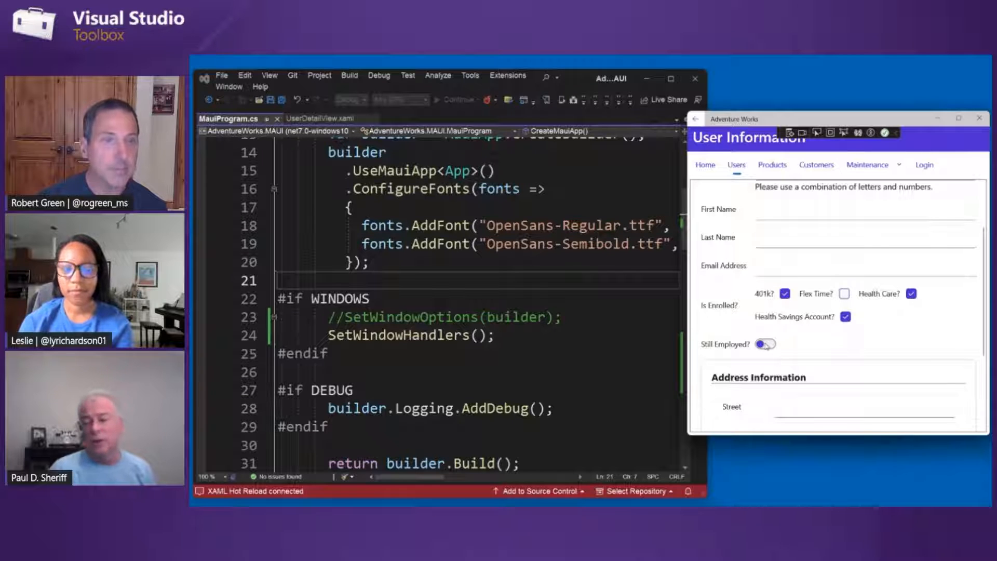
left_click(767, 344)
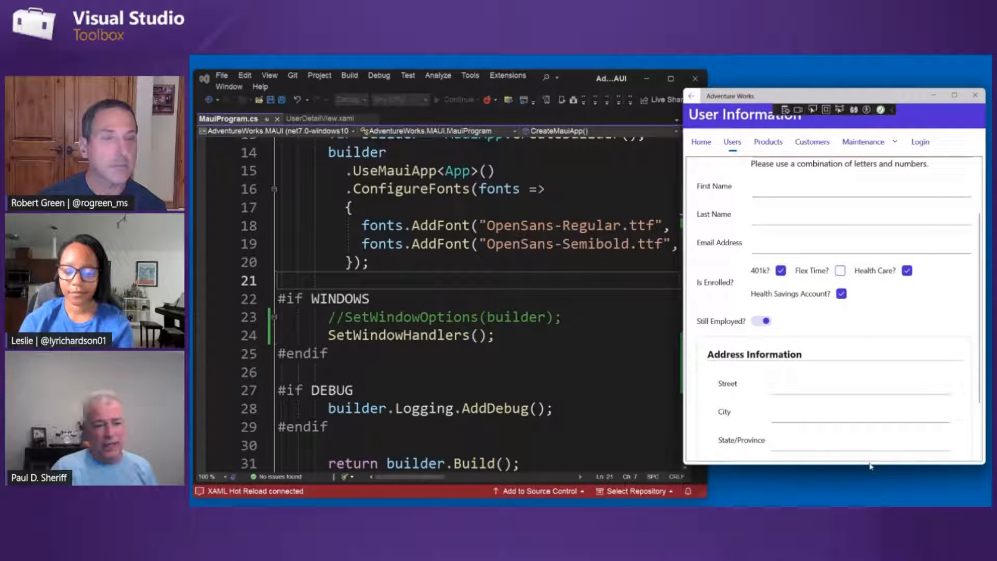
scroll("down", 3)
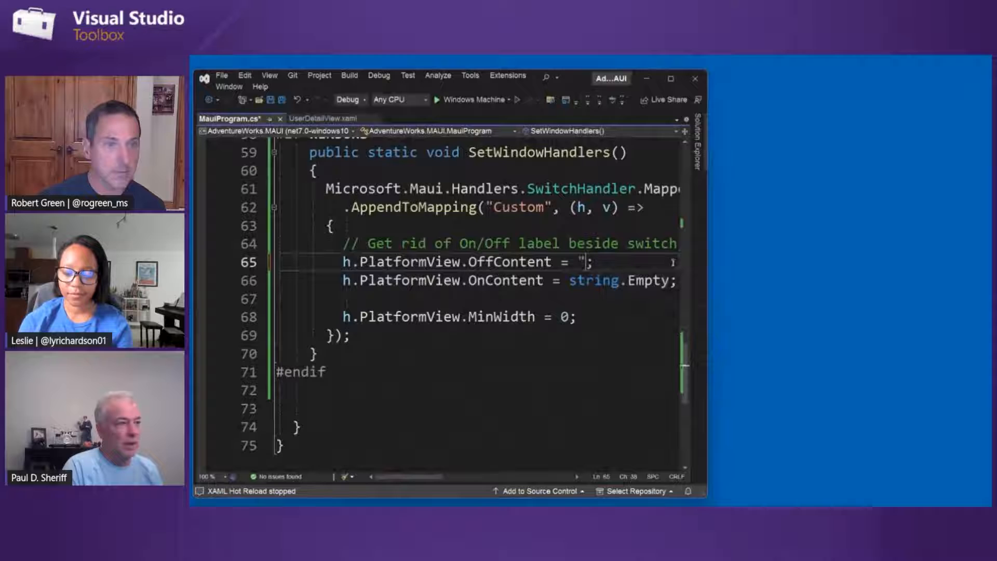
Type "Yes" and "No" as the switch's OnContent and OffContent values
type("Yes")
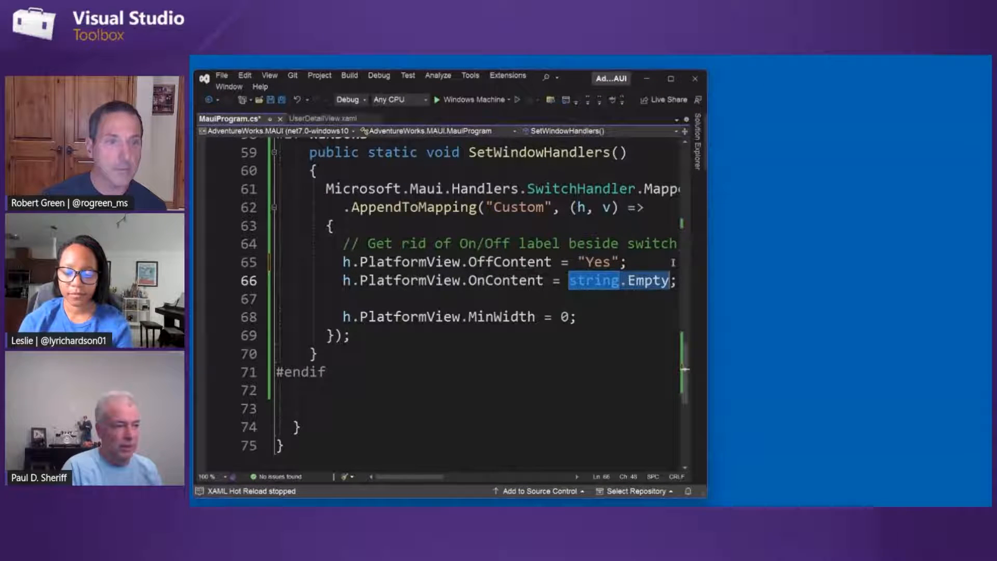
type("\"Yes\"")
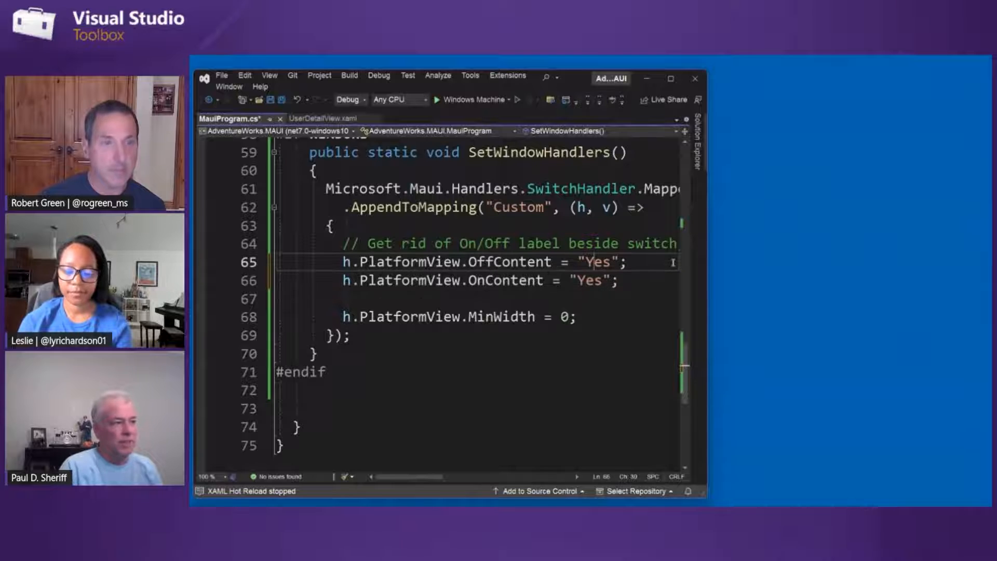
type("No")
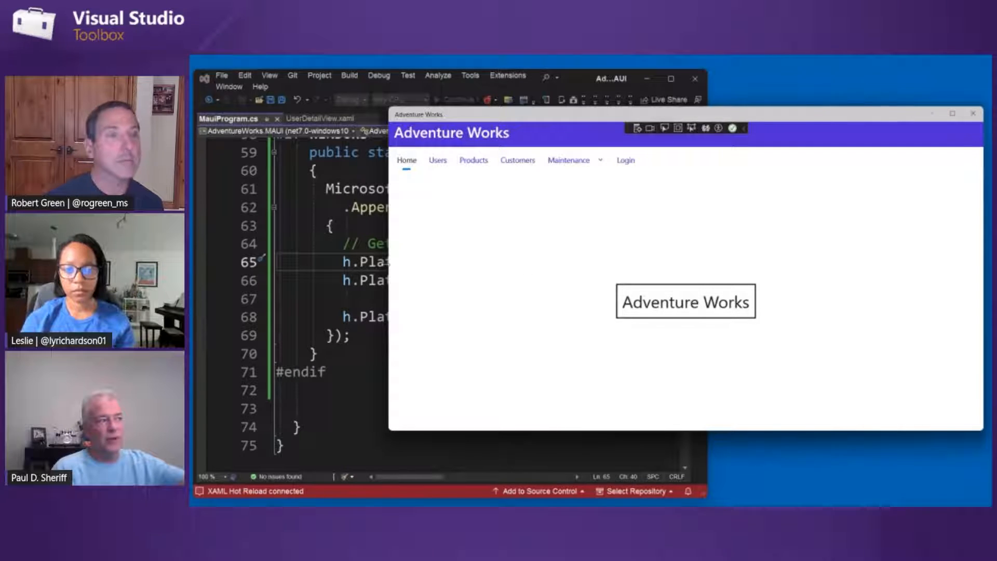
Open Users > Navigate to Detail and flip the Still Employed? switch to check its Yes/No labels
left_click(729, 160)
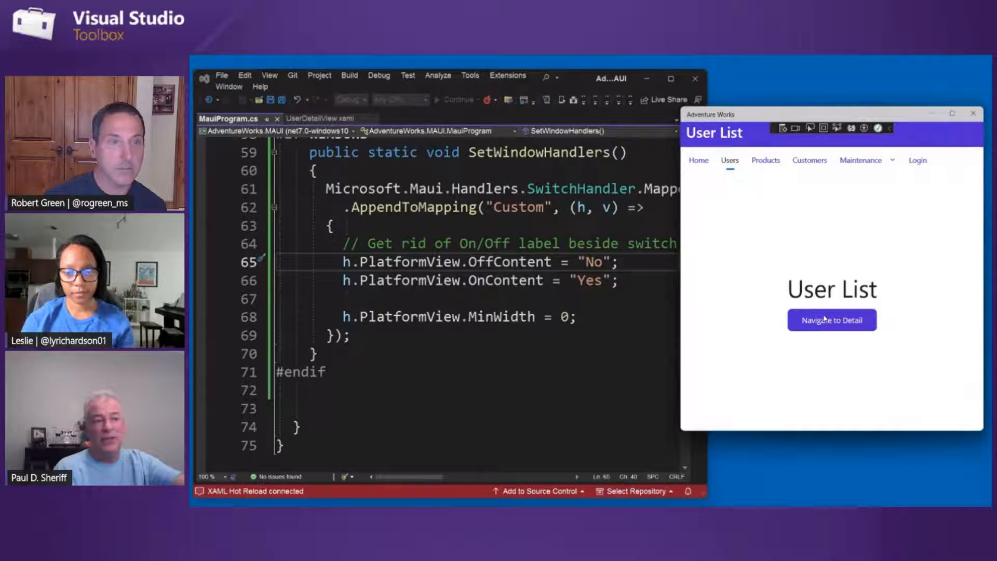
left_click(832, 320)
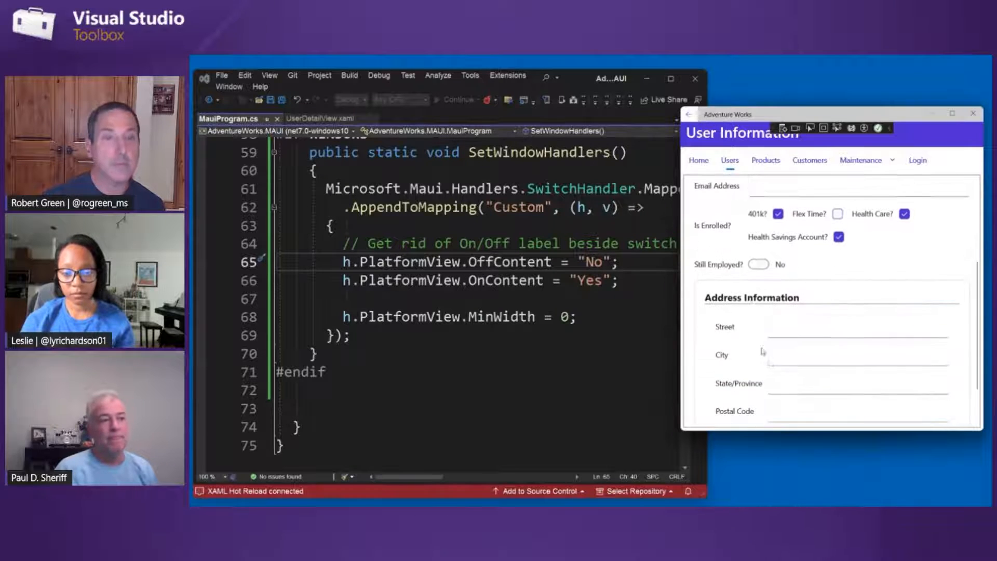
left_click(757, 264)
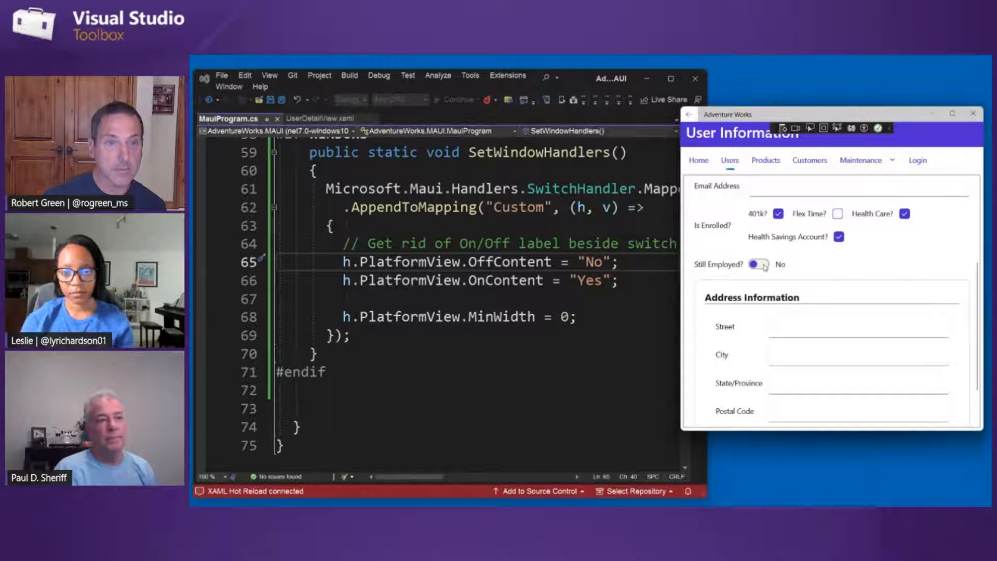
left_click(756, 264)
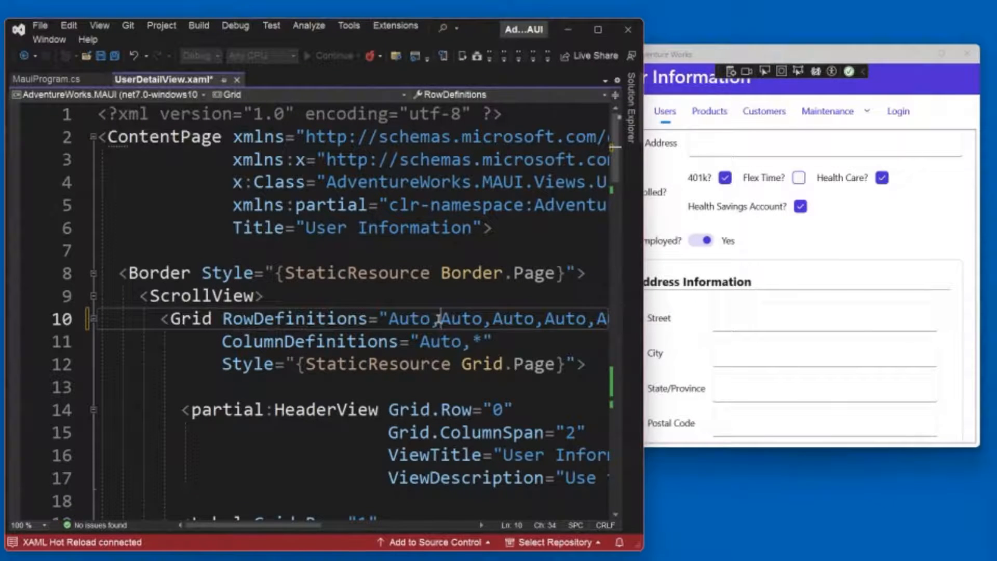
Paste an Employee Type label with Full-Time and Part-Time radio buttons into Grid.Row 7, Full-Time checked
scroll("down", 3)
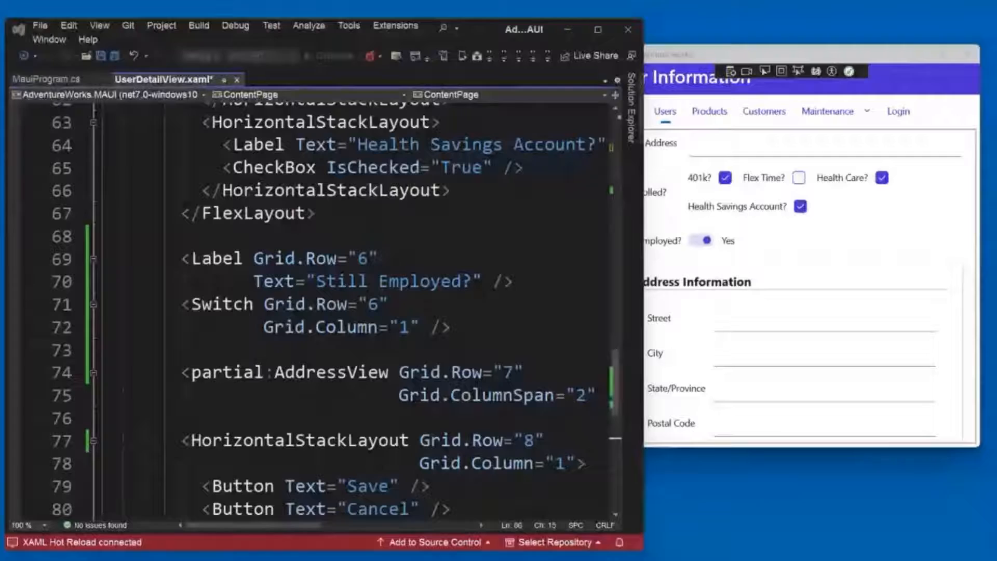
left_click(255, 236)
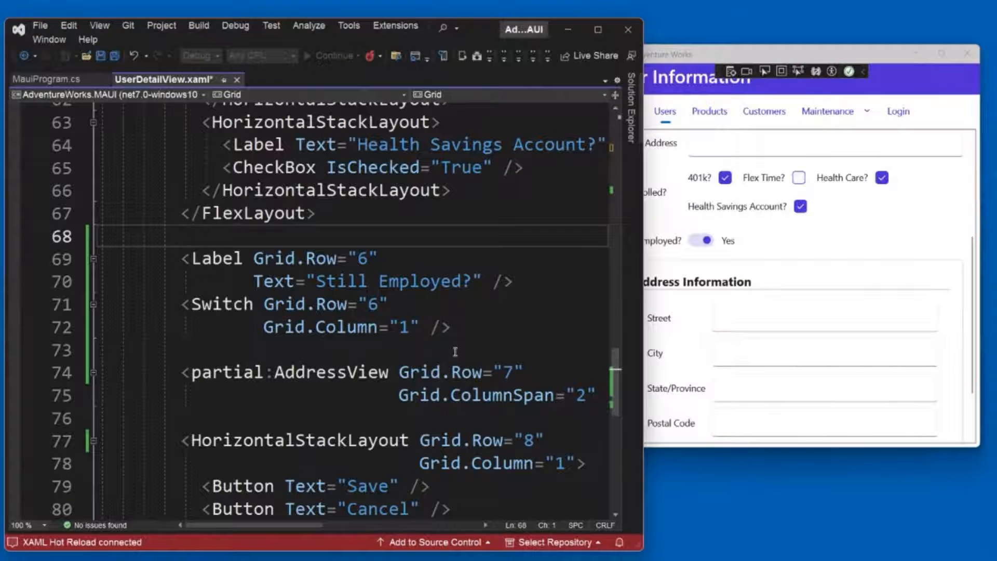
scroll("down", 3)
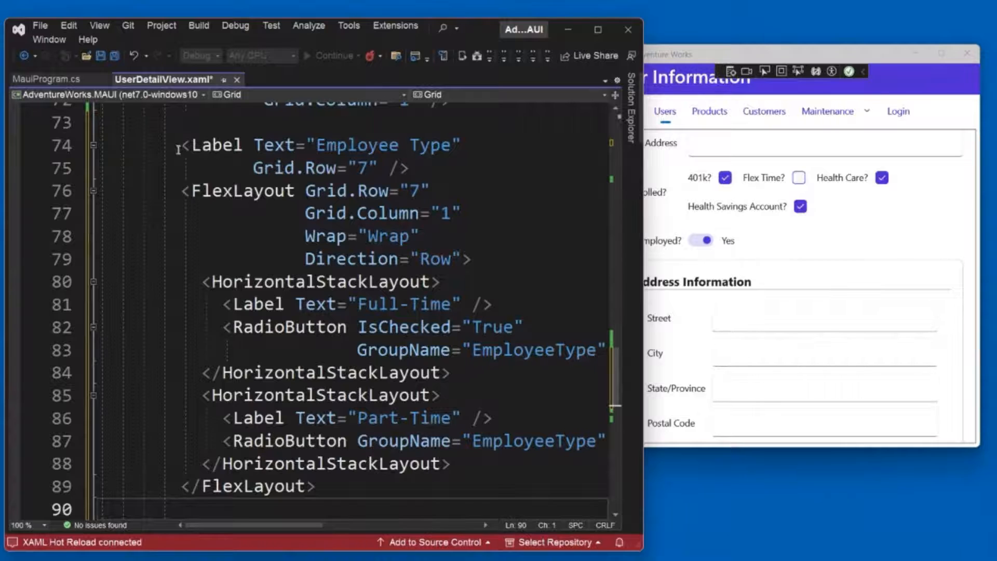
left_click_drag(253, 169, 410, 169)
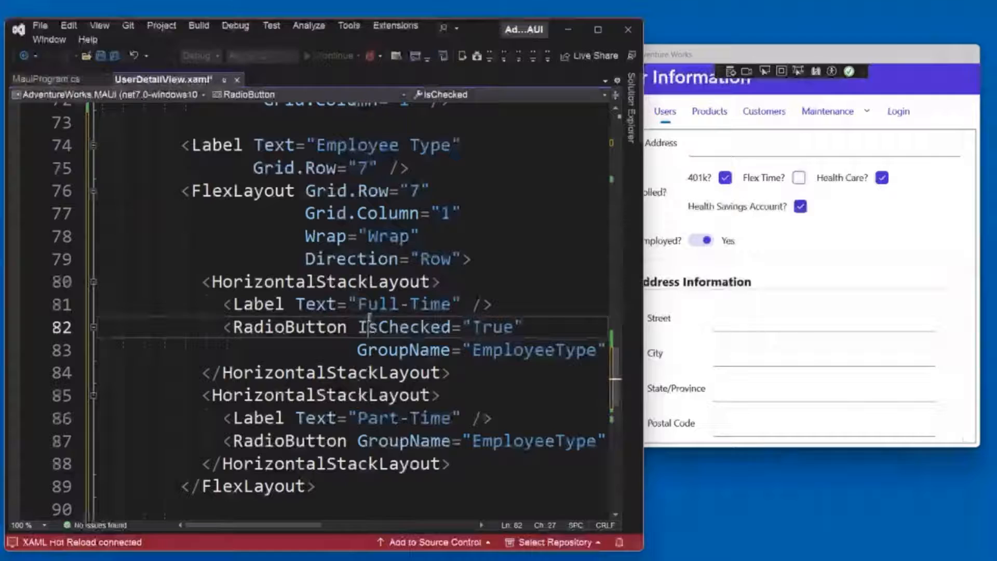
double_click(403, 304)
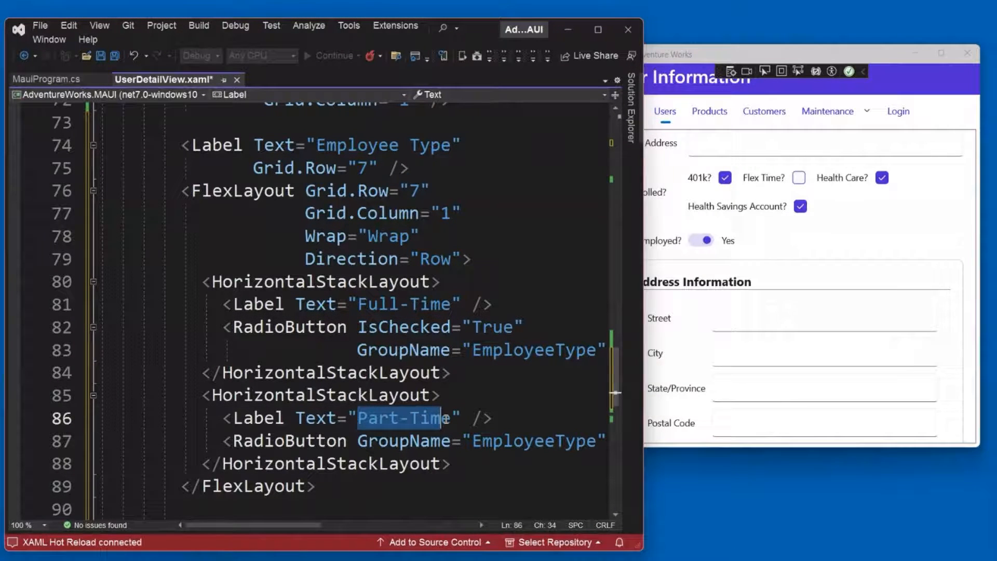
scroll("down", 3)
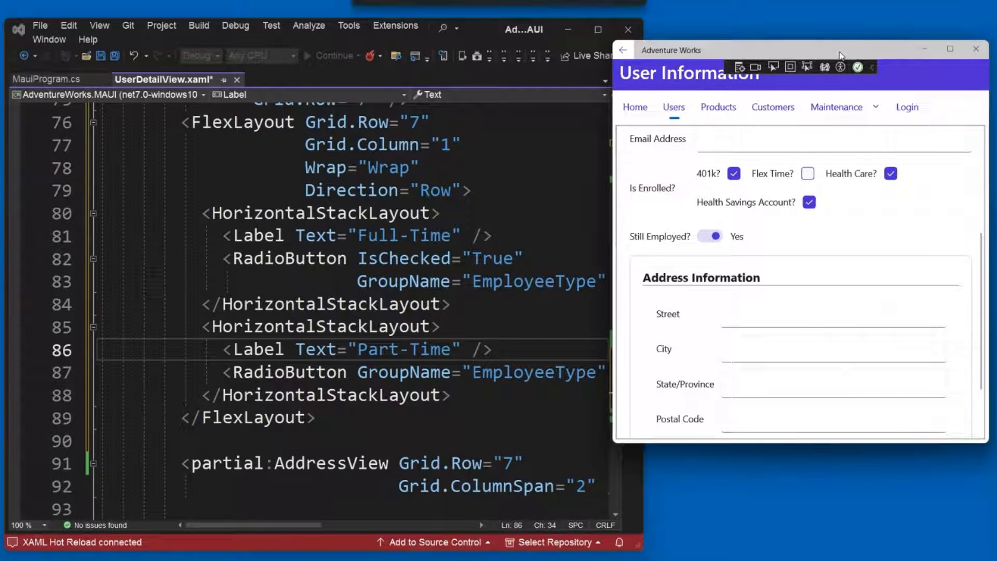
mouse_move(321, 326)
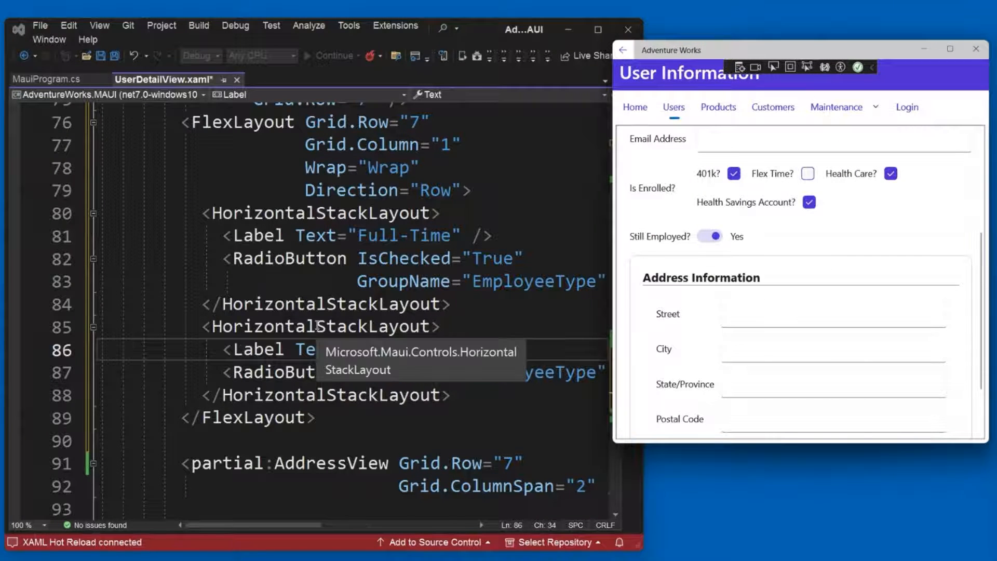
scroll("down", 3)
type("8")
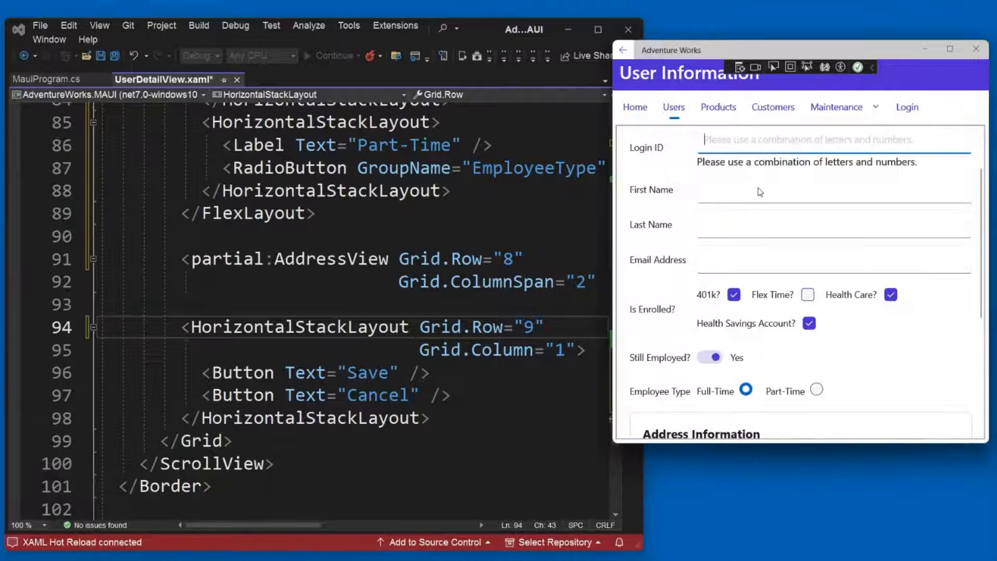
Select Part-Time in the app, then highlight IsChecked True and the shared EmployeeType GroupName
scroll("down", 3)
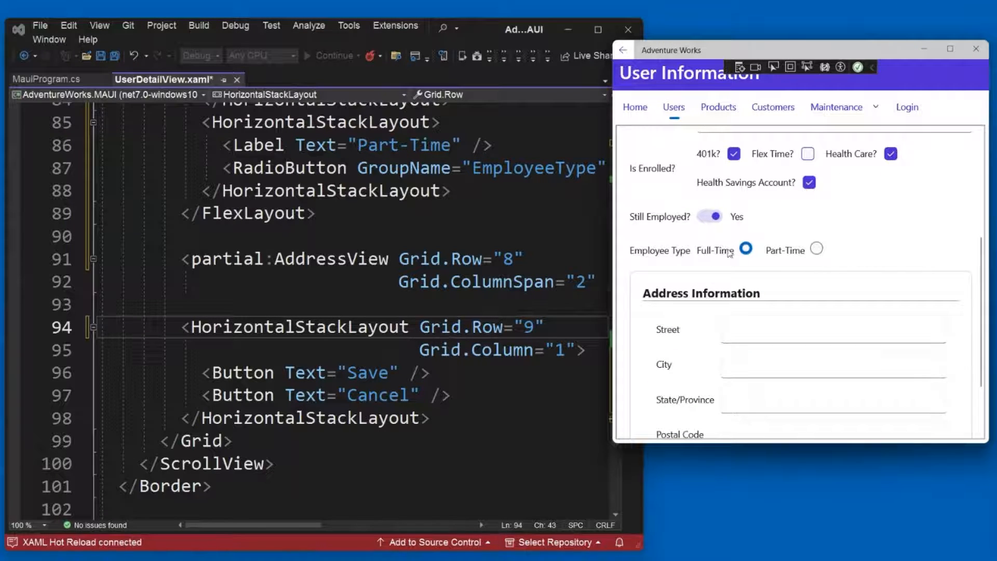
left_click(816, 249)
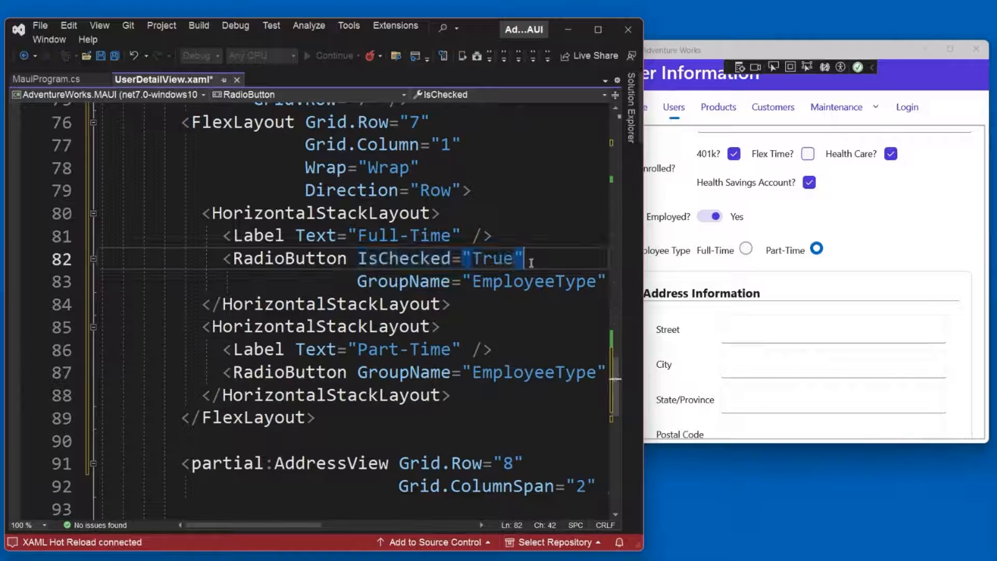
double_click(403, 281)
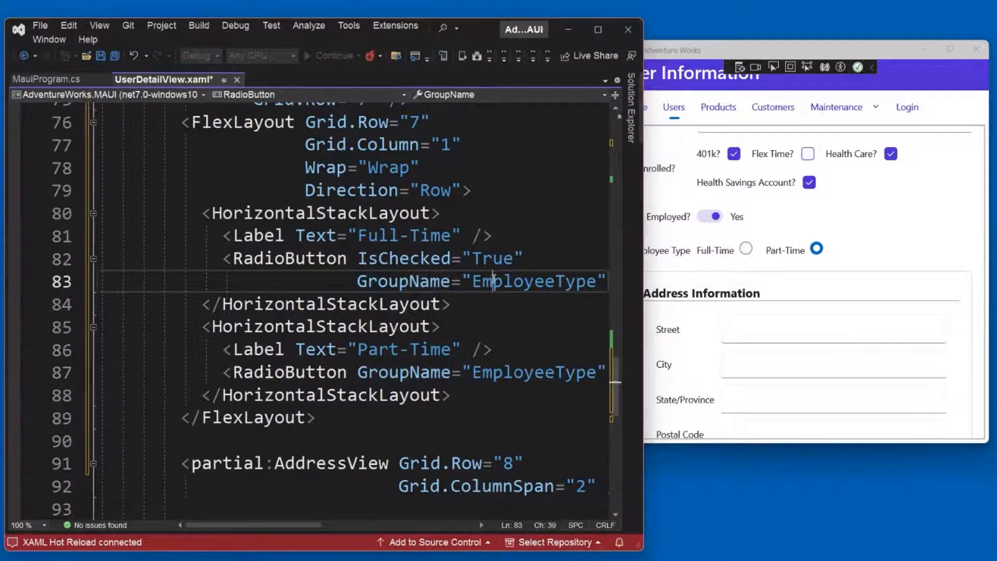
double_click(535, 281)
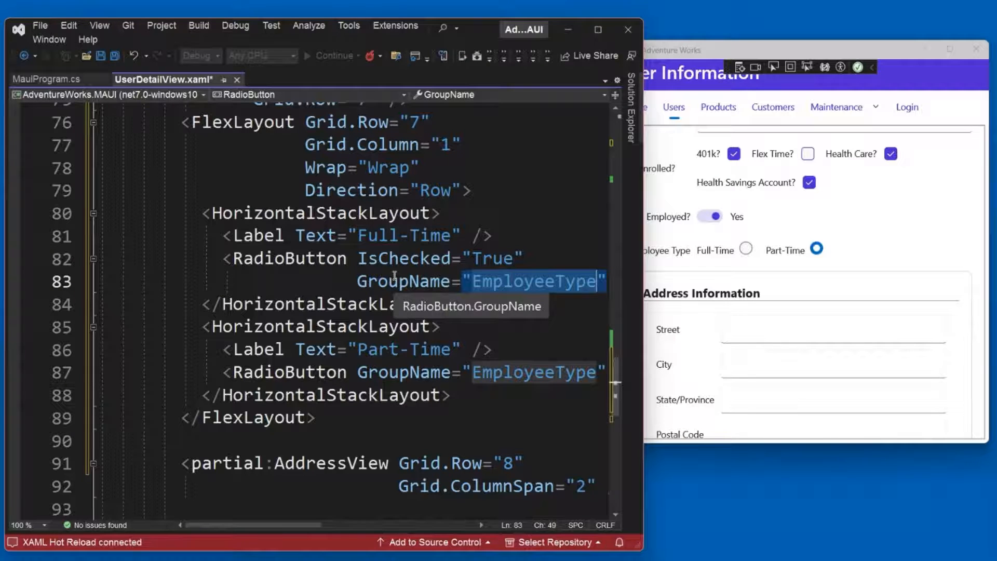
mouse_move(538, 298)
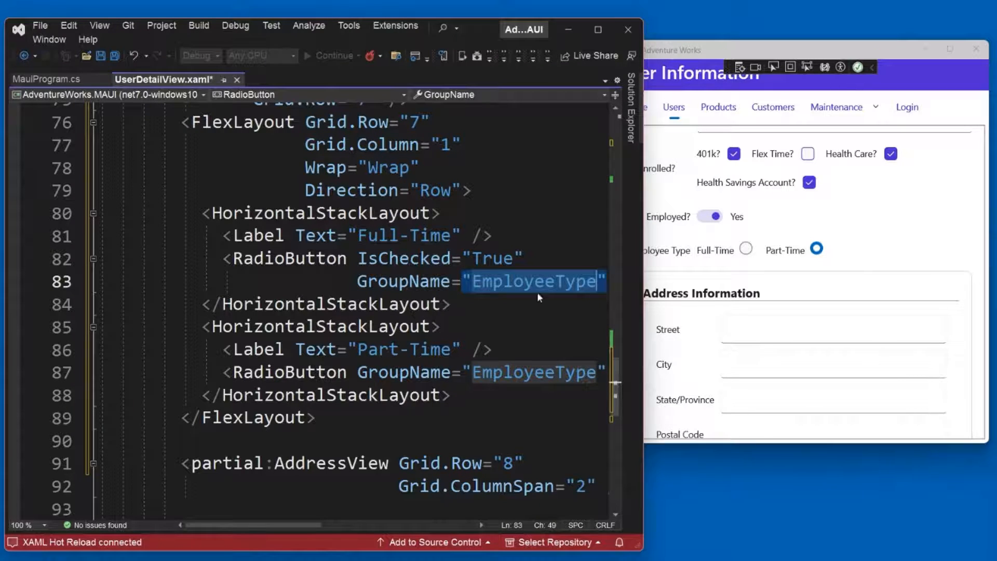
left_click(515, 281)
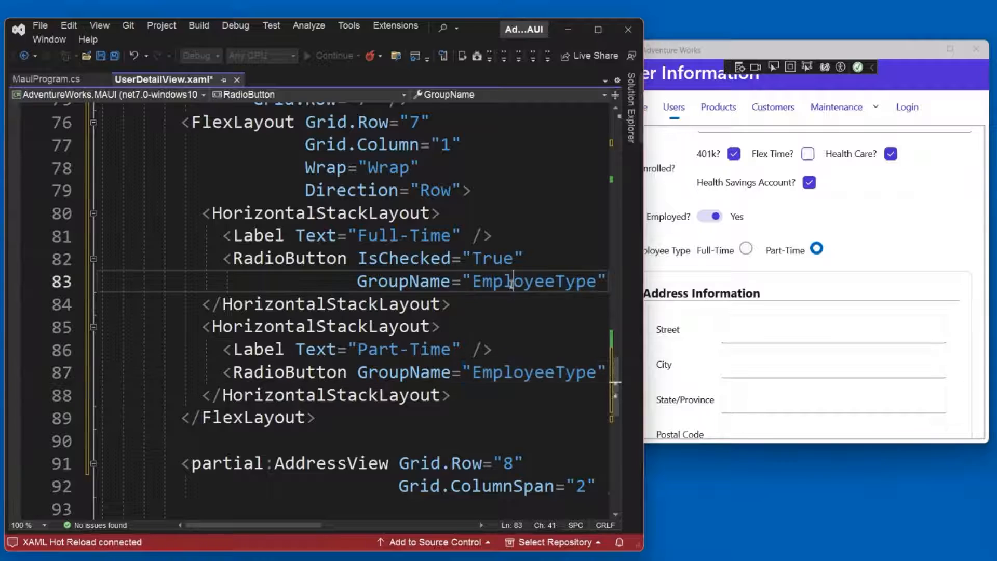
double_click(533, 281)
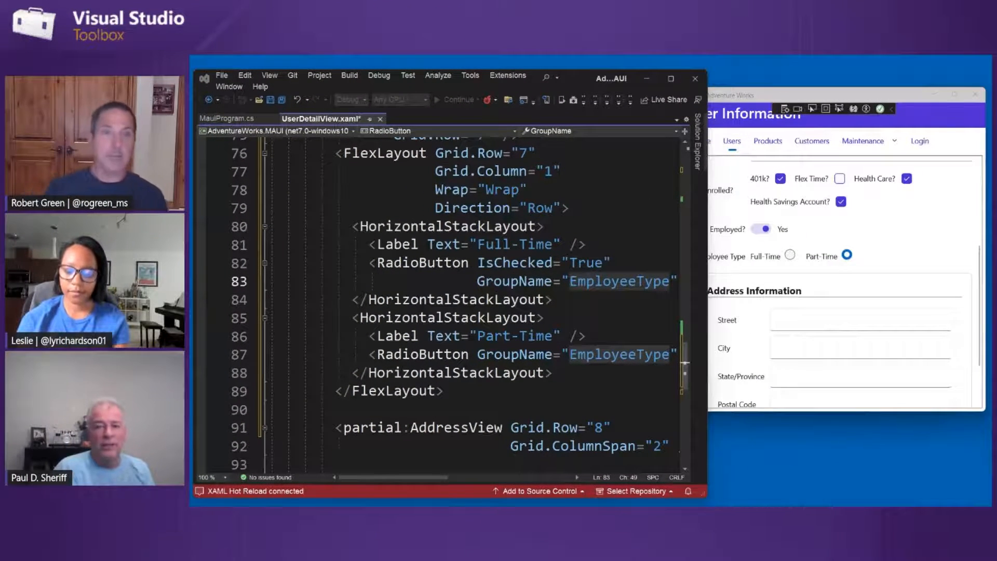
double_click(617, 281)
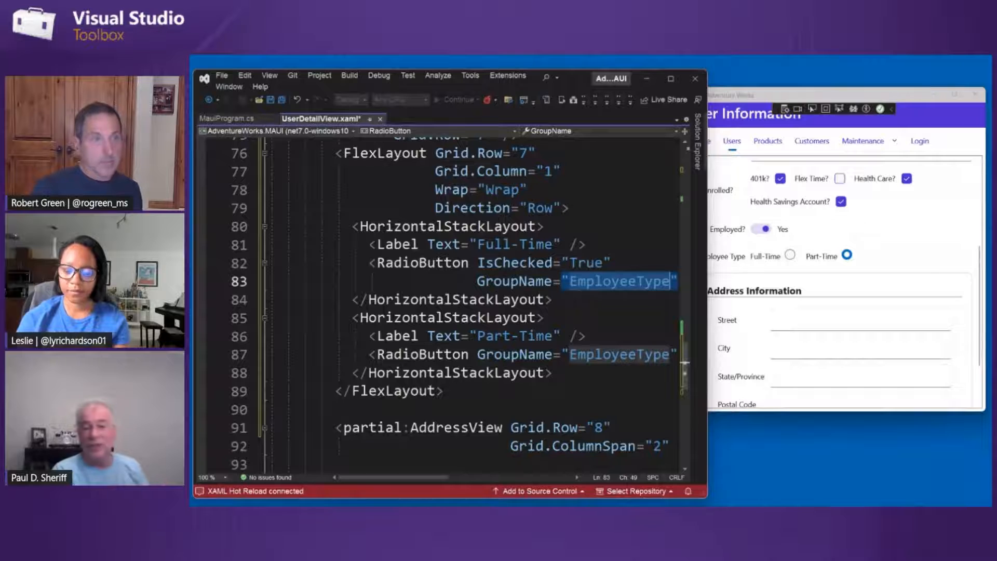